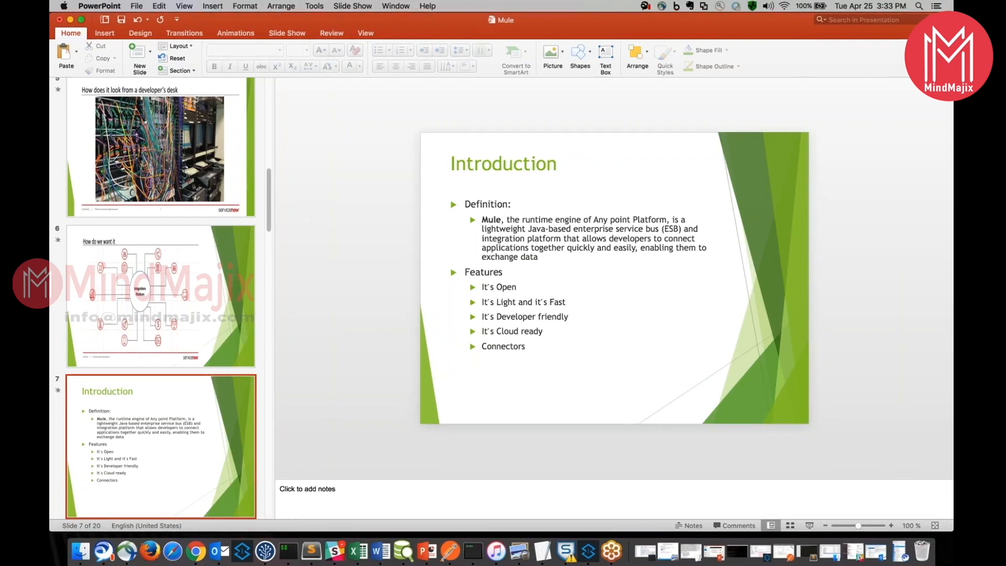
{"action": "mouse_move", "coordinate": [898, 168]}
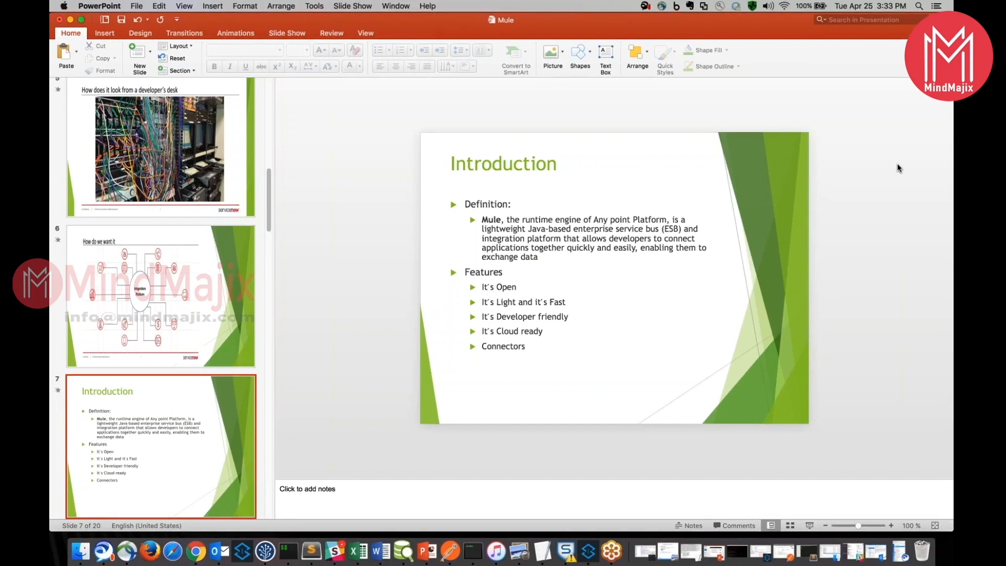
{"action": "mouse_move", "coordinate": [888, 187]}
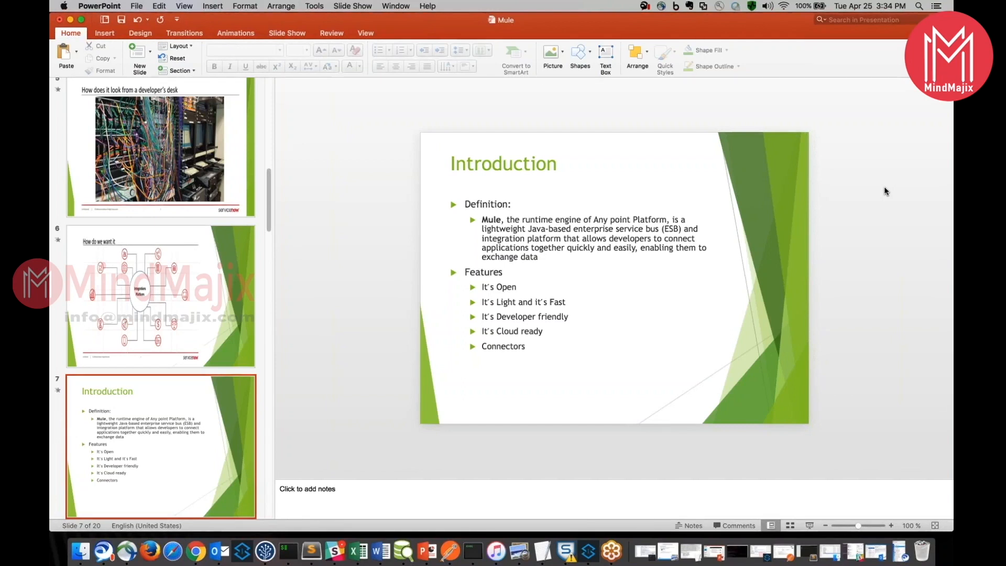
{"action": "mouse_move", "coordinate": [934, 106]}
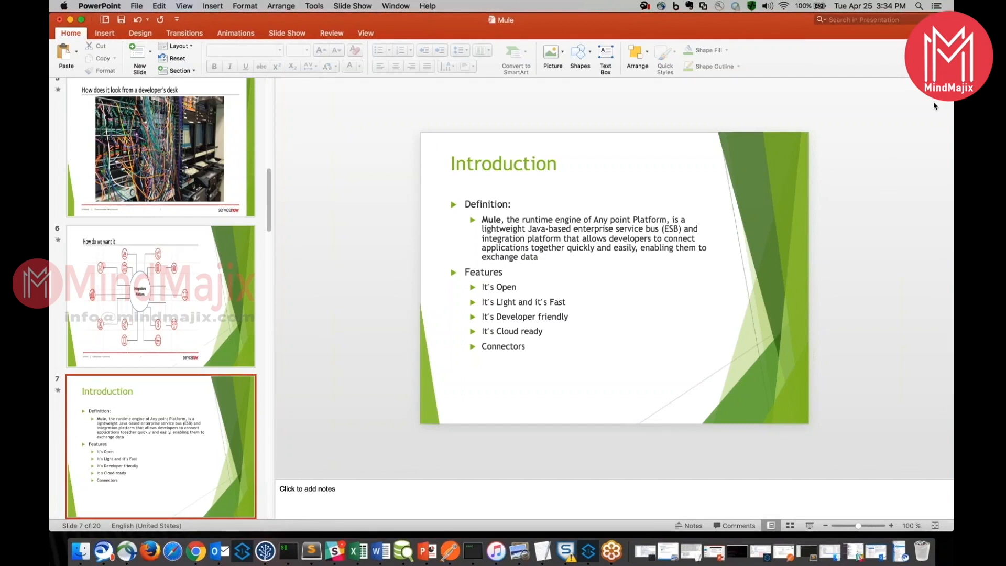
{"action": "mouse_move", "coordinate": [816, 151]}
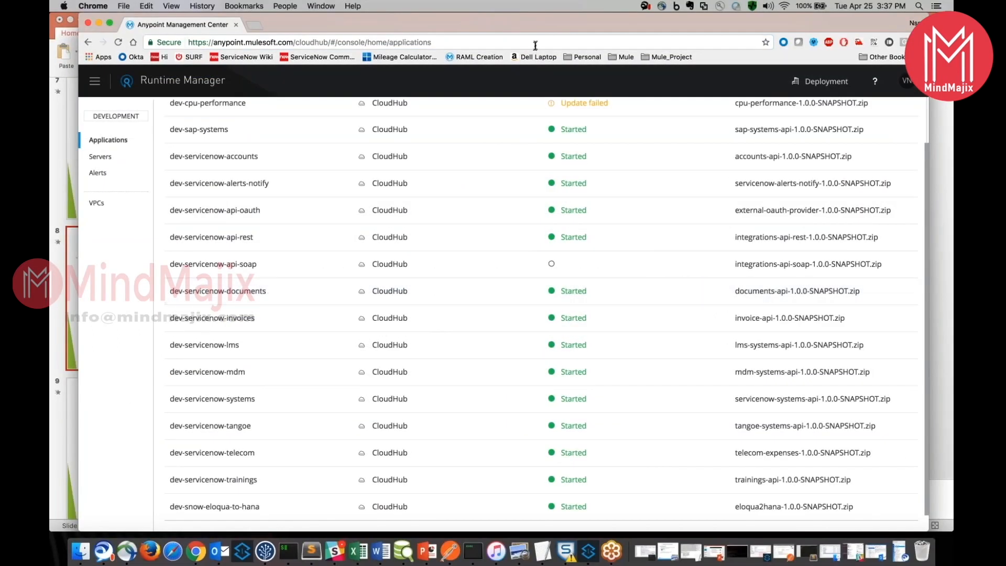
Step: Select the dev-sap-systems application and go to its full management settings page
{"action": "left_click", "coordinate": [119, 42]}
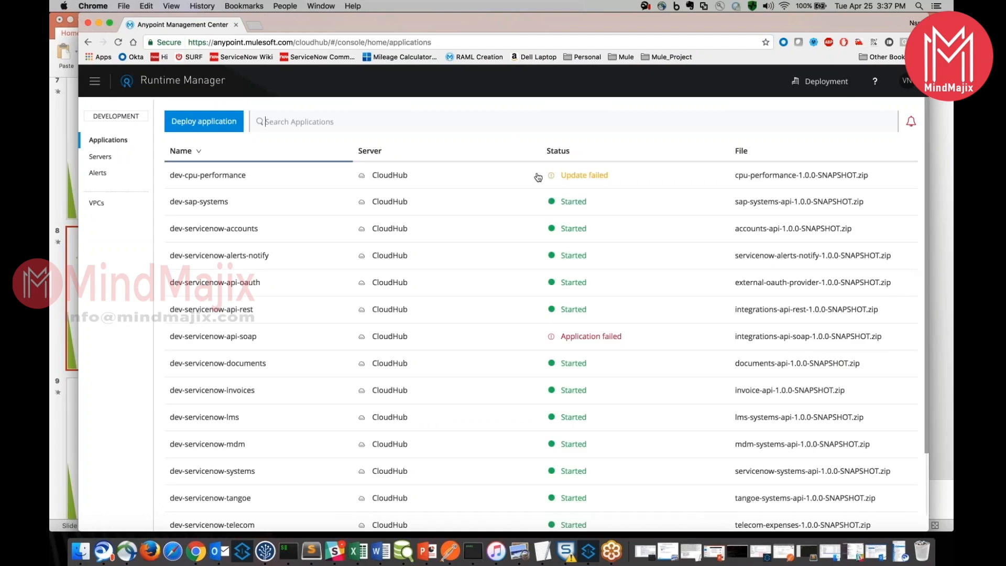
{"action": "scroll", "scroll_direction": "down", "scroll_amount": 3}
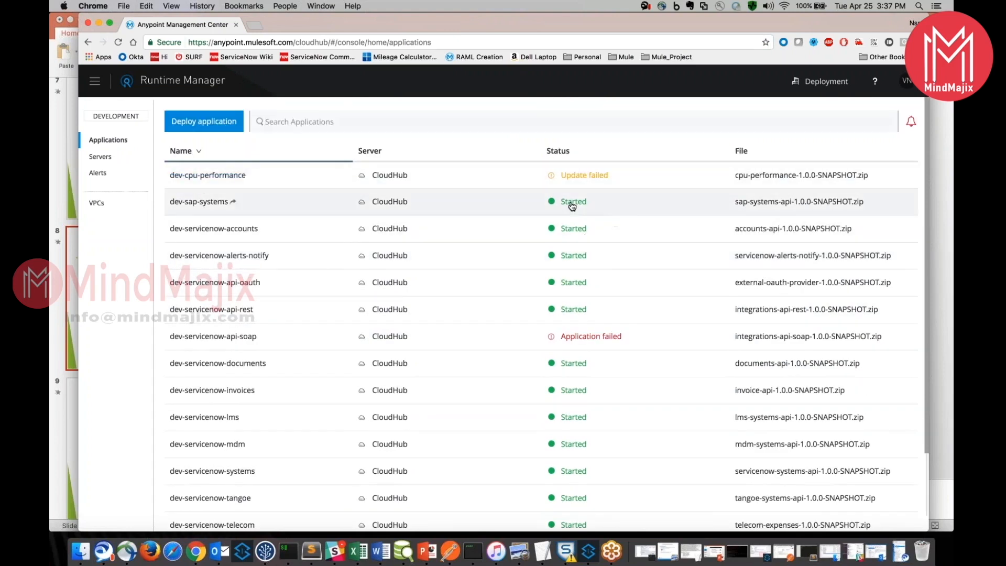
{"action": "left_click", "coordinate": [200, 201]}
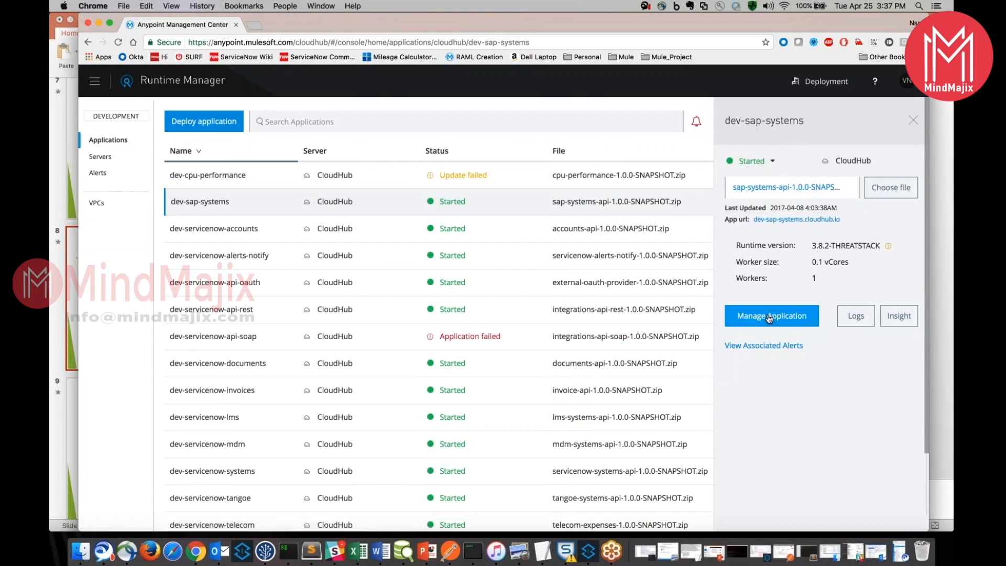
{"action": "left_click", "coordinate": [772, 316]}
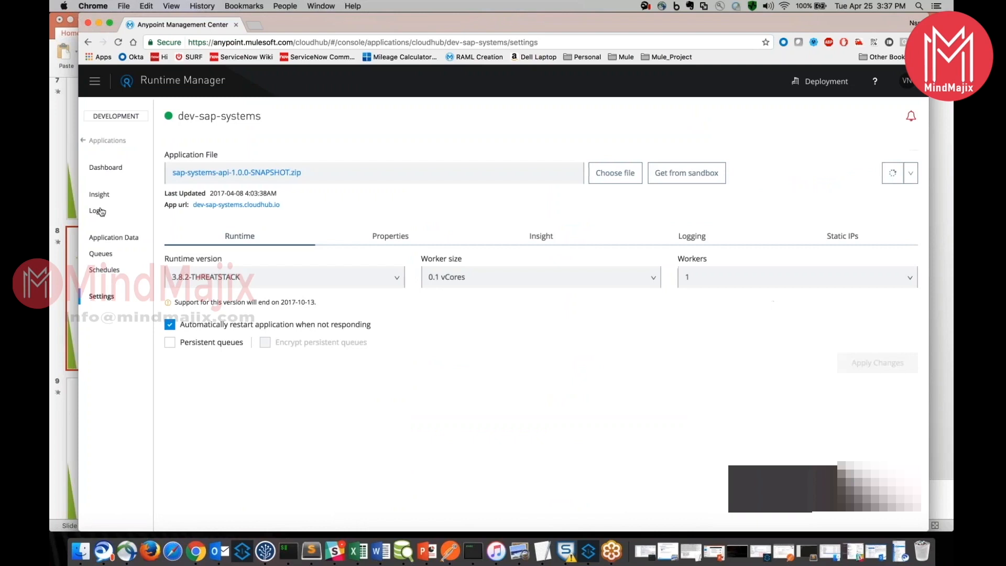
Step: Review the dev-sap-systems dashboard charts for the last hour and last week
{"action": "left_click", "coordinate": [106, 166]}
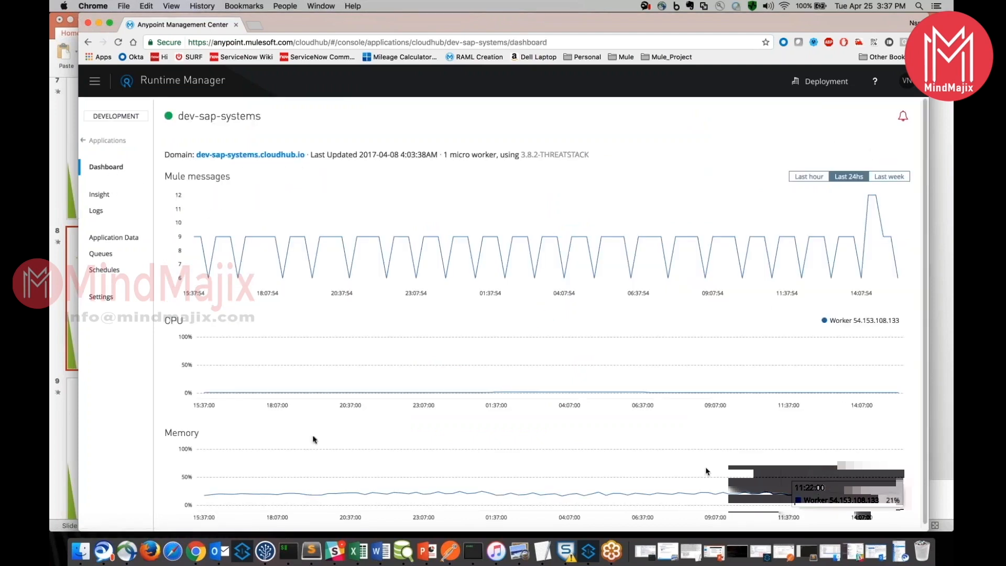
{"action": "mouse_move", "coordinate": [661, 231]}
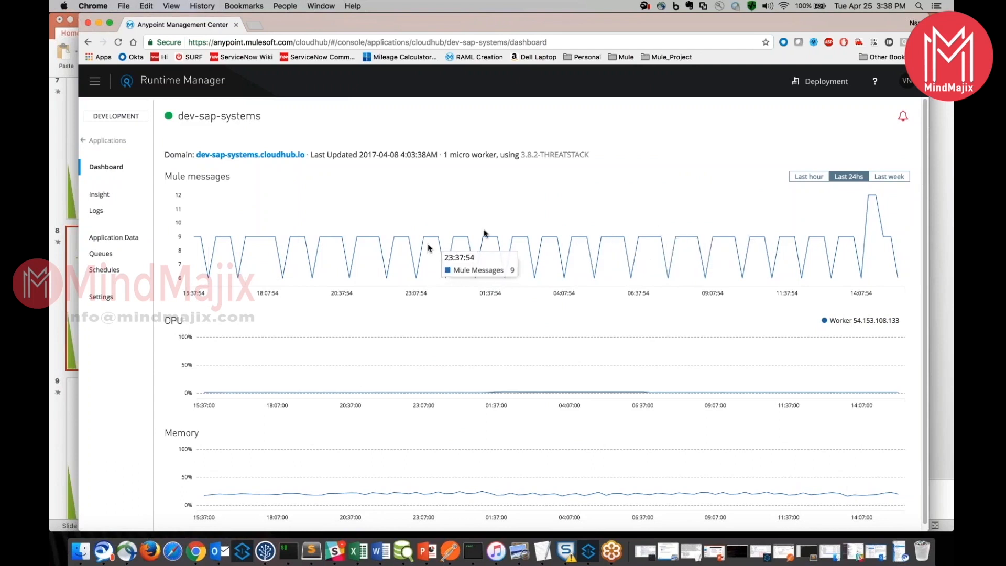
{"action": "mouse_move", "coordinate": [224, 242]}
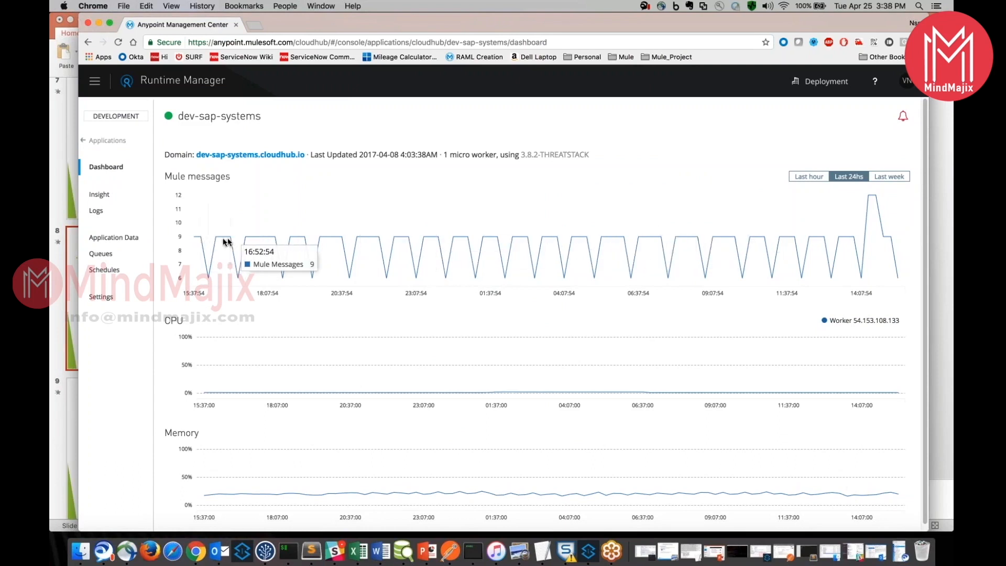
{"action": "mouse_move", "coordinate": [605, 241]}
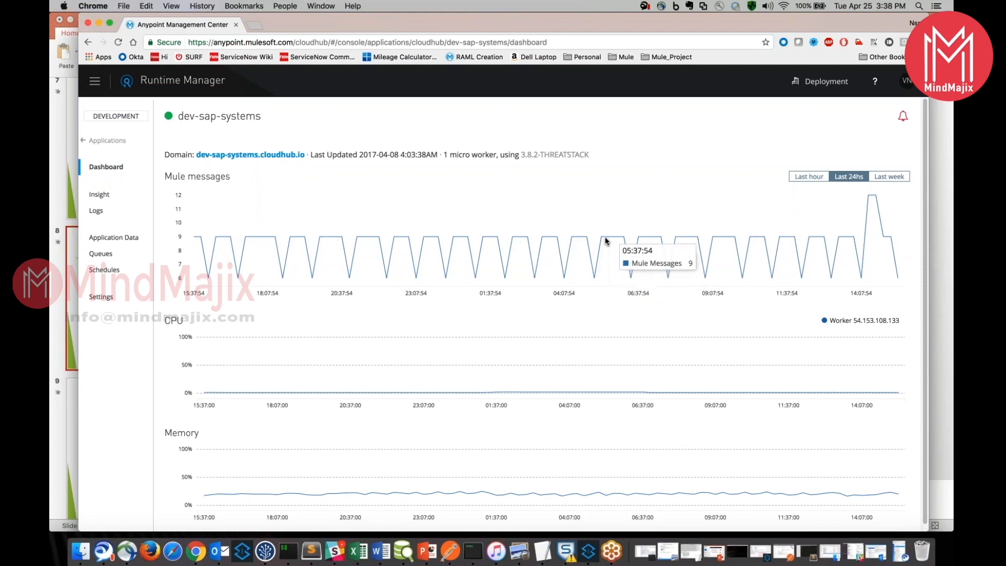
{"action": "mouse_move", "coordinate": [885, 193]}
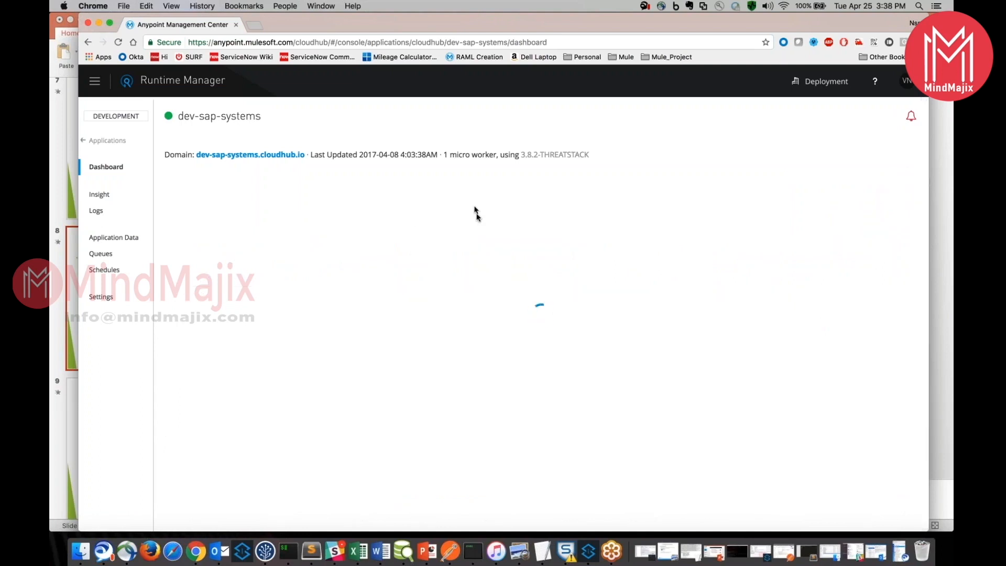
{"action": "mouse_move", "coordinate": [530, 207]}
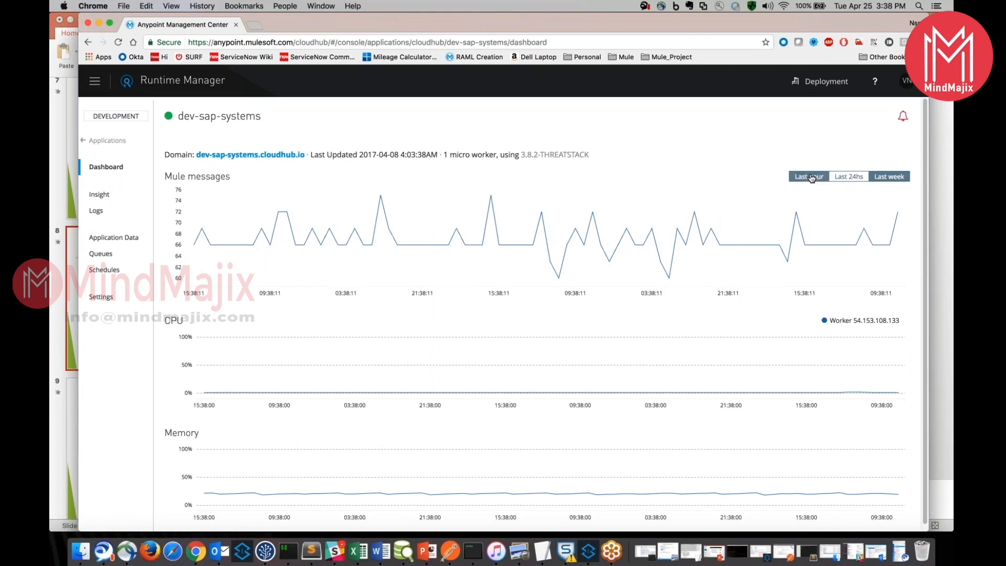
{"action": "left_click", "coordinate": [809, 176]}
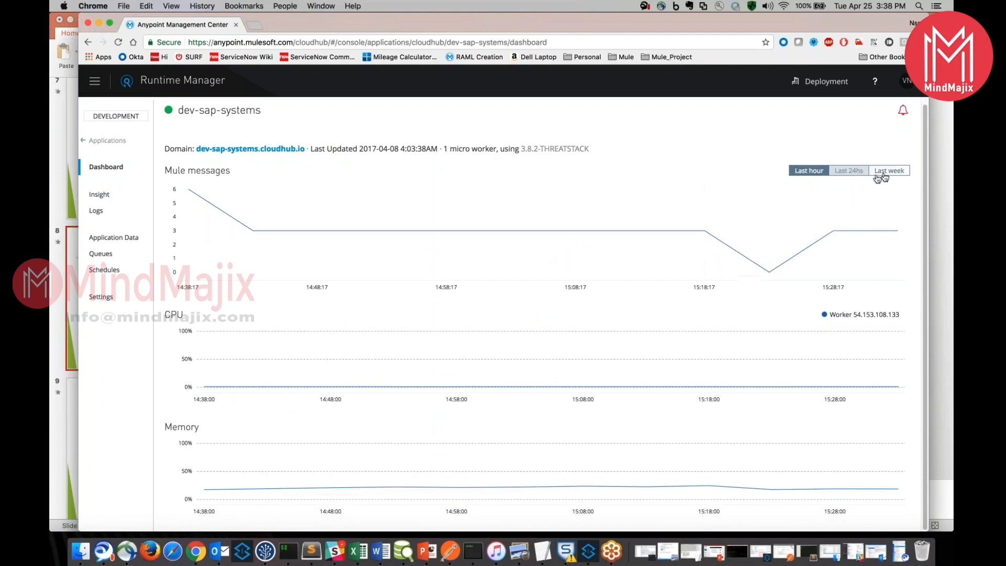
{"action": "left_click", "coordinate": [889, 170]}
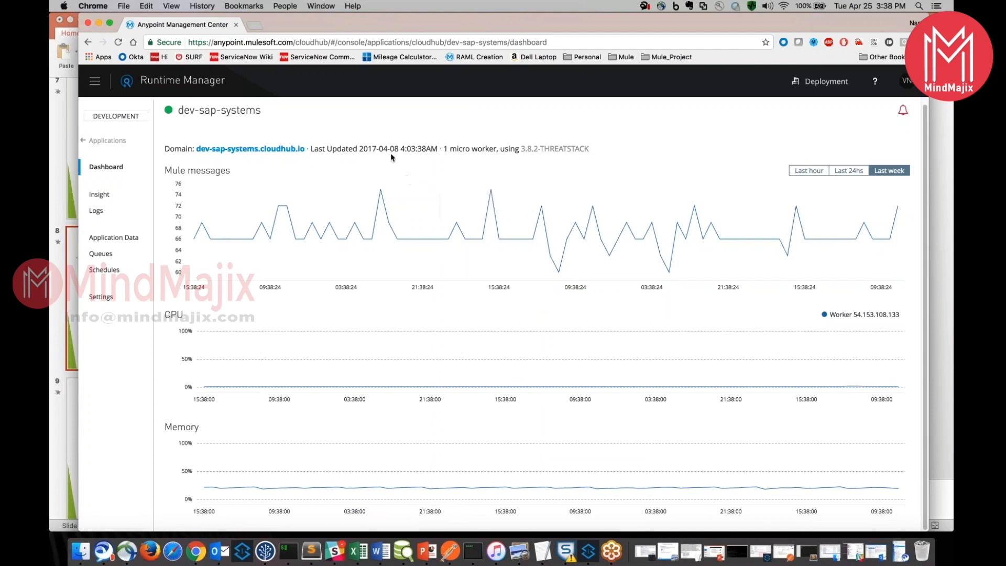
Step: Review the Settings Insight, Logging and Static IPs tabs, then show the empty Schedules page
{"action": "left_click", "coordinate": [101, 296]}
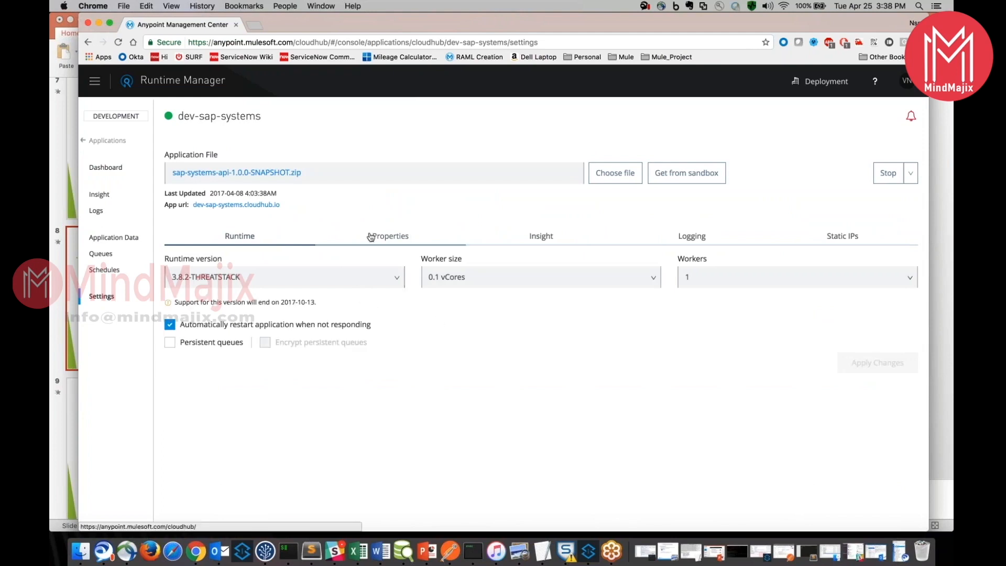
{"action": "left_click", "coordinate": [541, 236]}
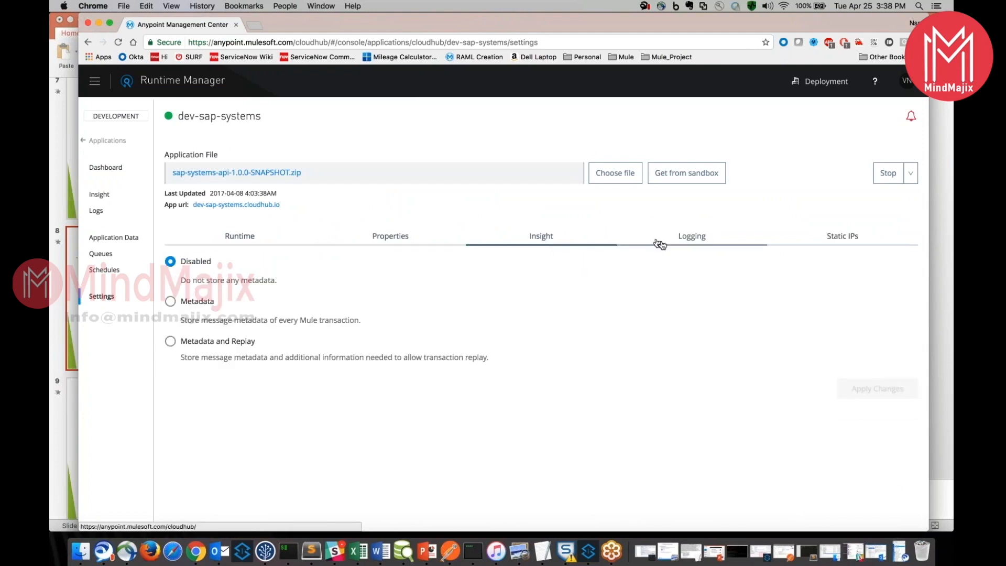
{"action": "left_click", "coordinate": [691, 236]}
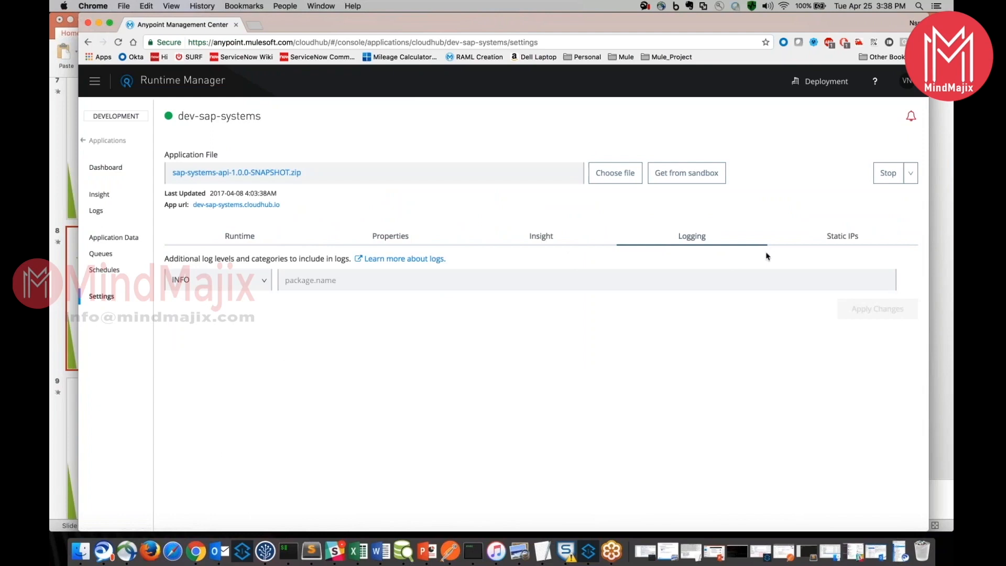
{"action": "left_click", "coordinate": [841, 236]}
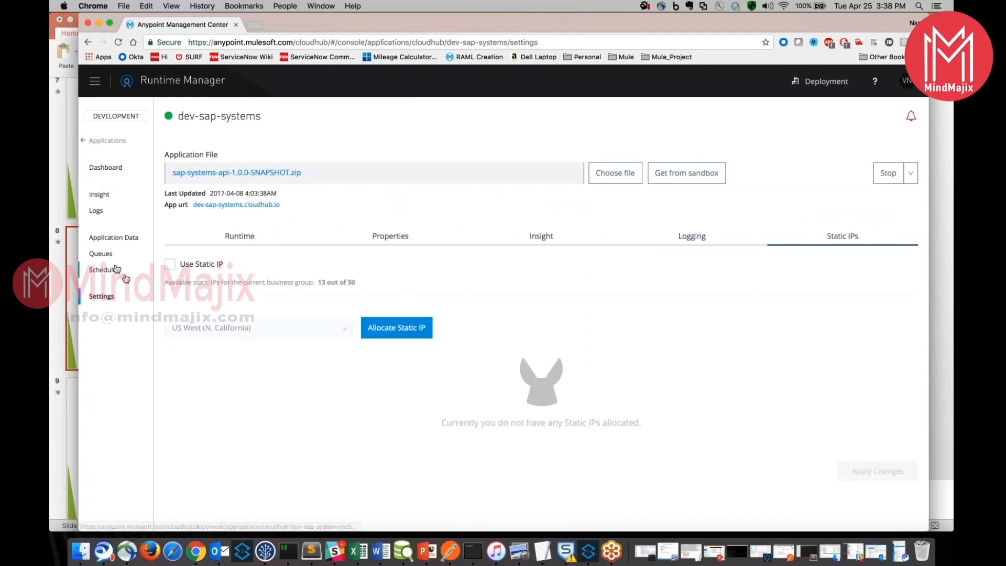
{"action": "left_click", "coordinate": [104, 270]}
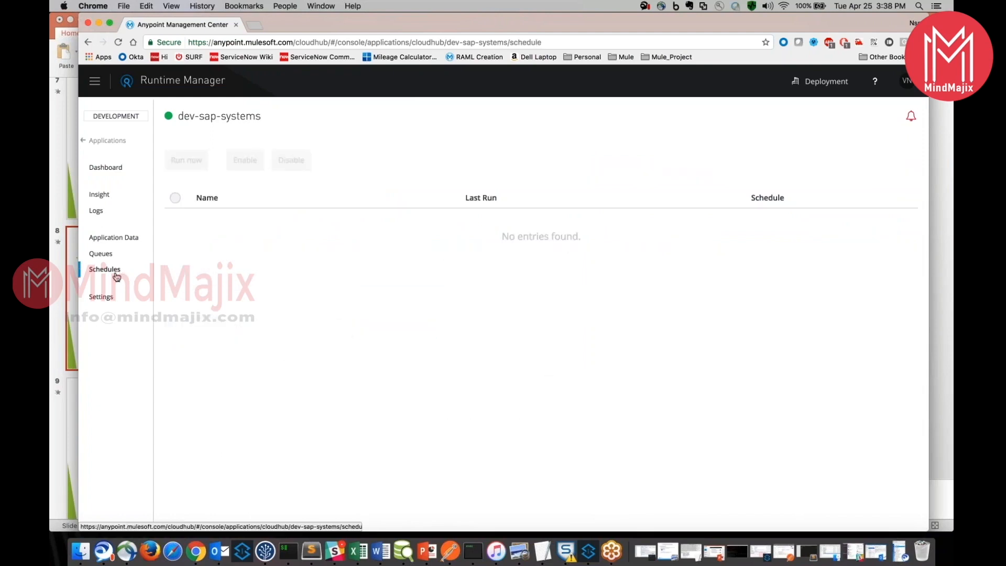
{"action": "mouse_move", "coordinate": [266, 207]}
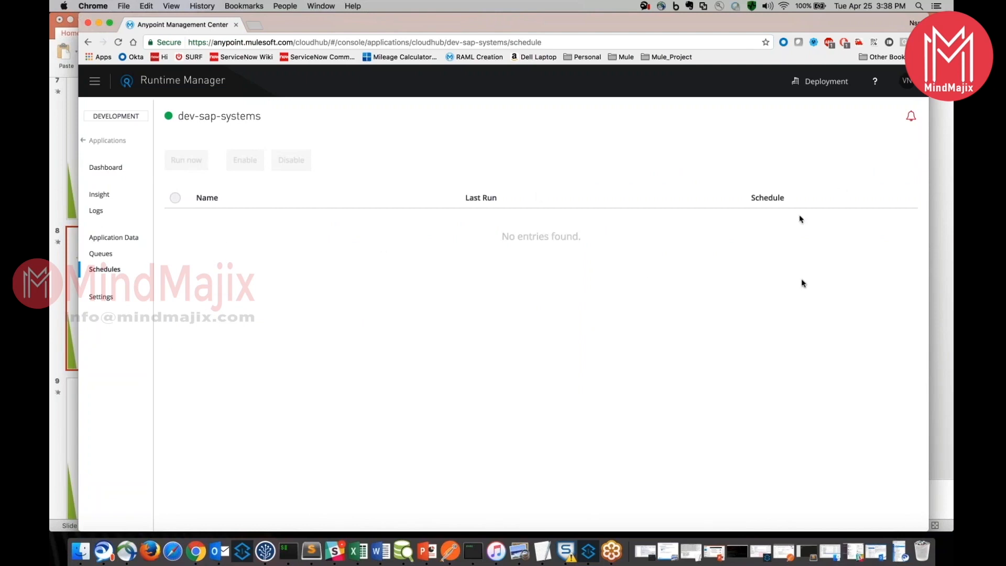
{"action": "mouse_move", "coordinate": [101, 254]}
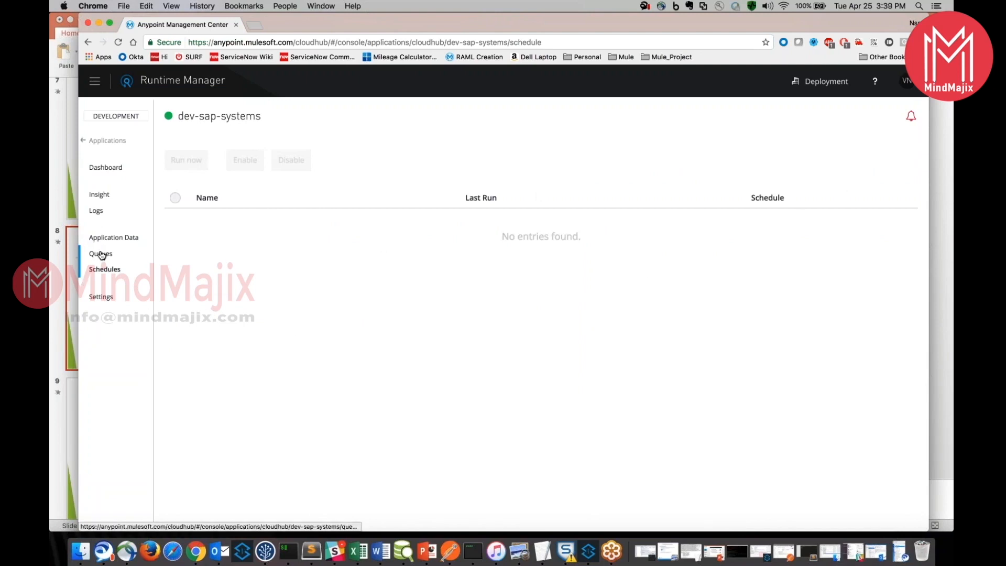
Step: Show the Application Data page, then the Logs live console with error entries
{"action": "left_click", "coordinate": [113, 236]}
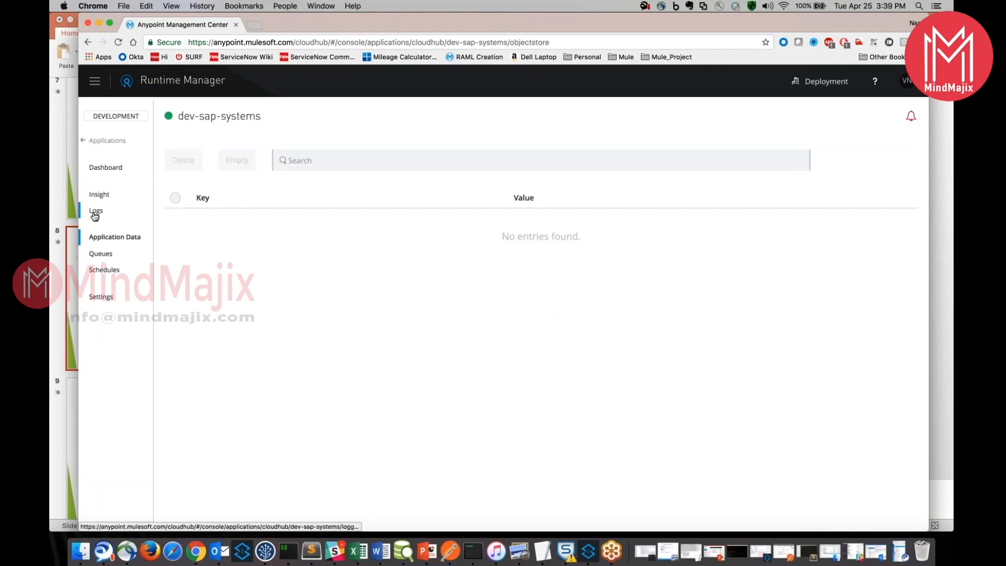
{"action": "left_click", "coordinate": [96, 210]}
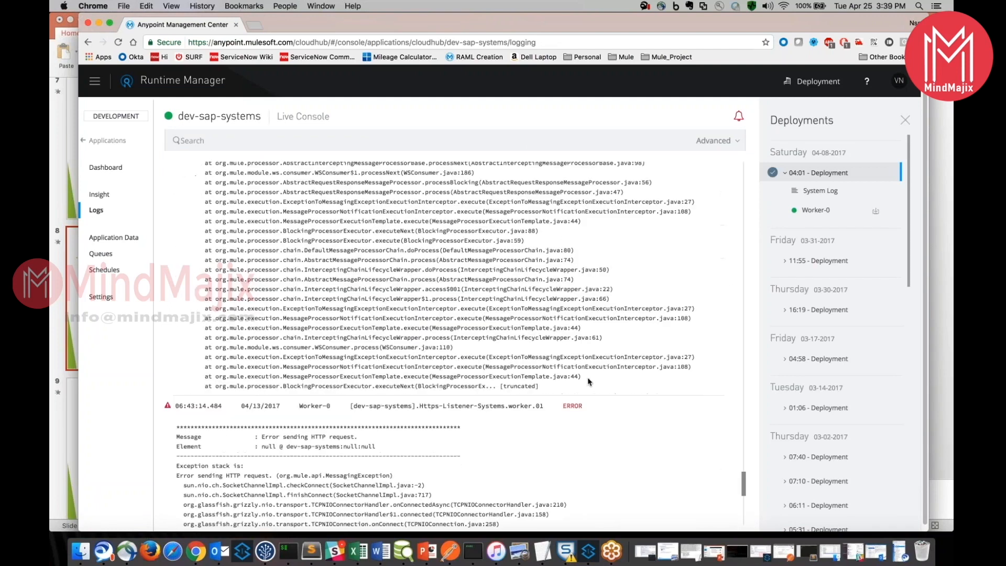
{"action": "scroll", "scroll_direction": "down", "scroll_amount": 3}
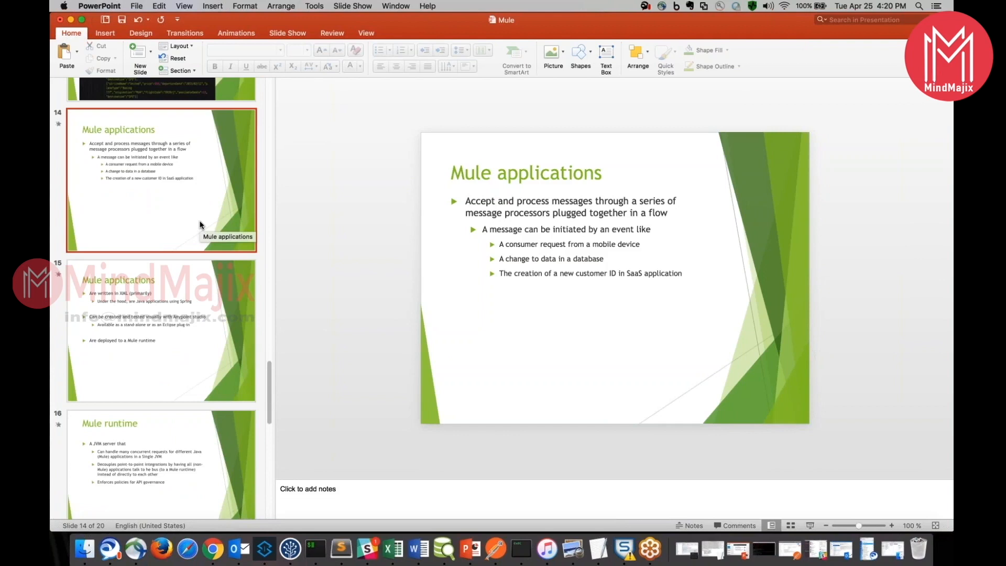
{"action": "mouse_move", "coordinate": [201, 225]}
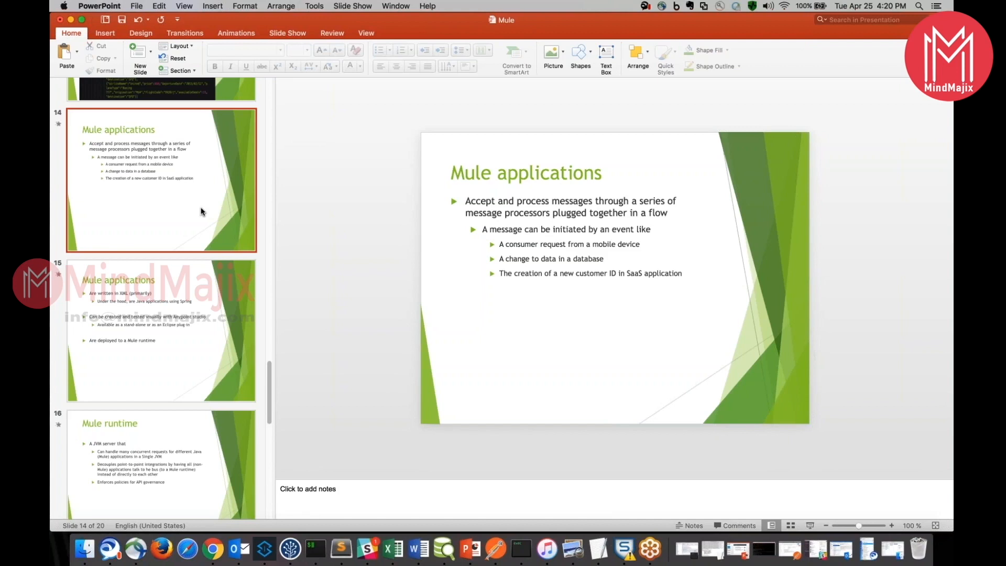
Step: Advance to the second Mule applications slide, then the Mule runtime slide
{"action": "left_click", "coordinate": [161, 331]}
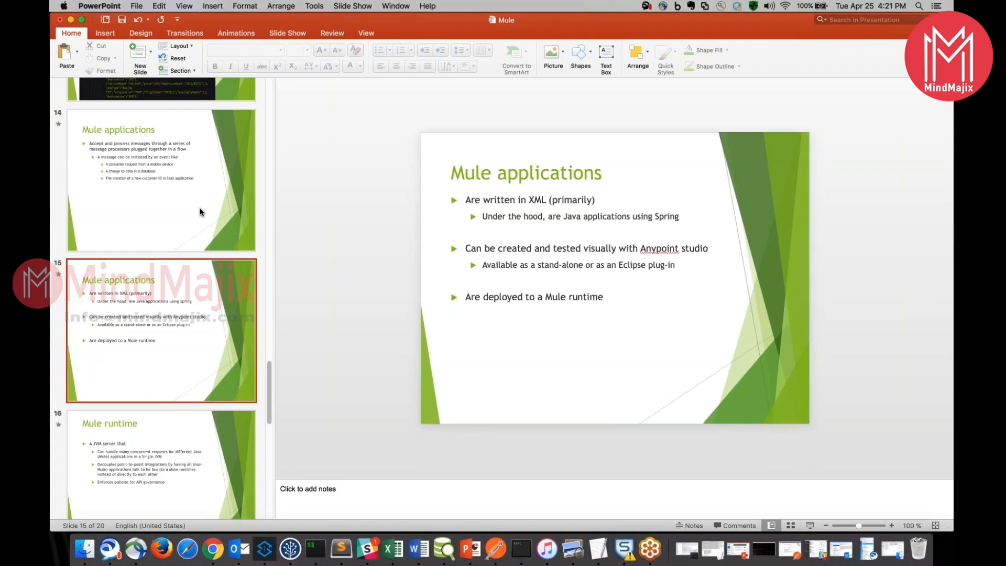
{"action": "left_click", "coordinate": [160, 446]}
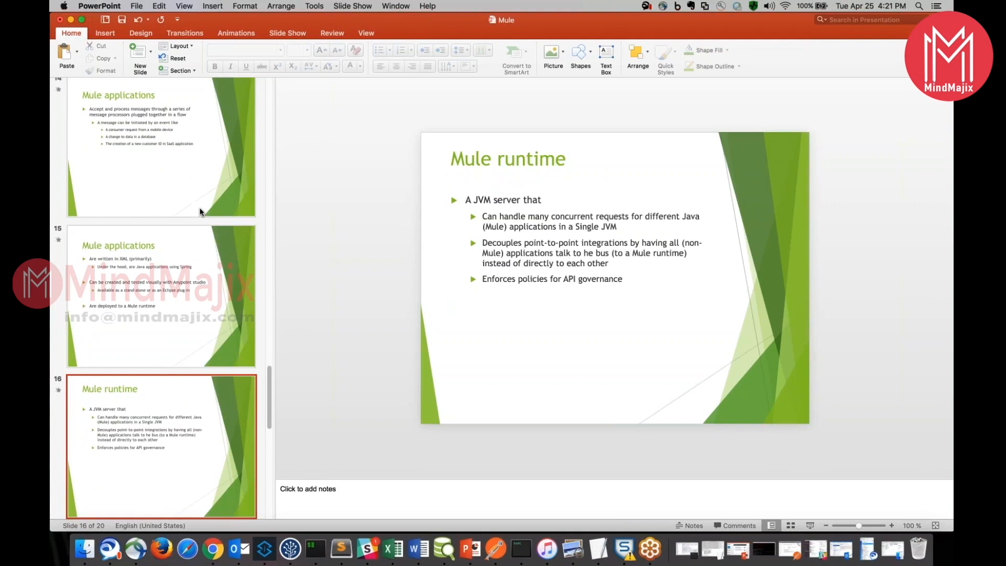